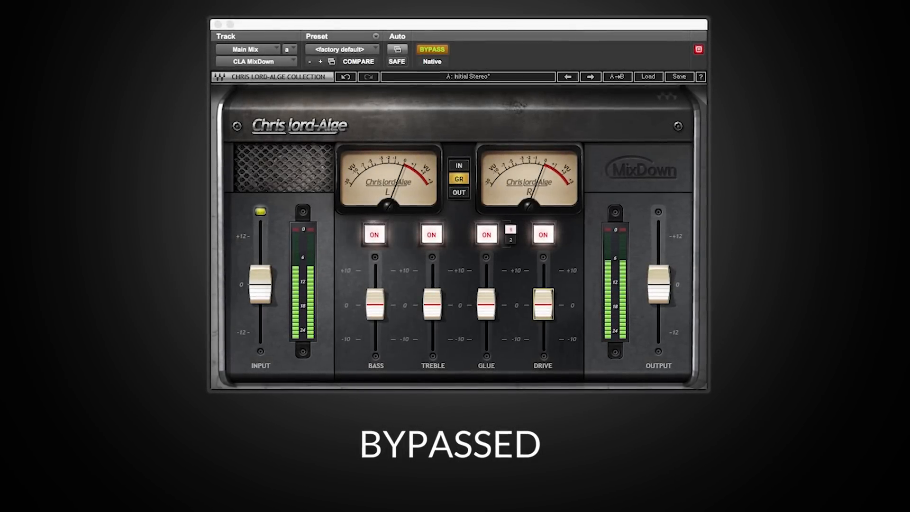
Cut the Bass to about -10 and raise the Treble boost to about +10
{"action": "left_click", "coordinate": [432, 48]}
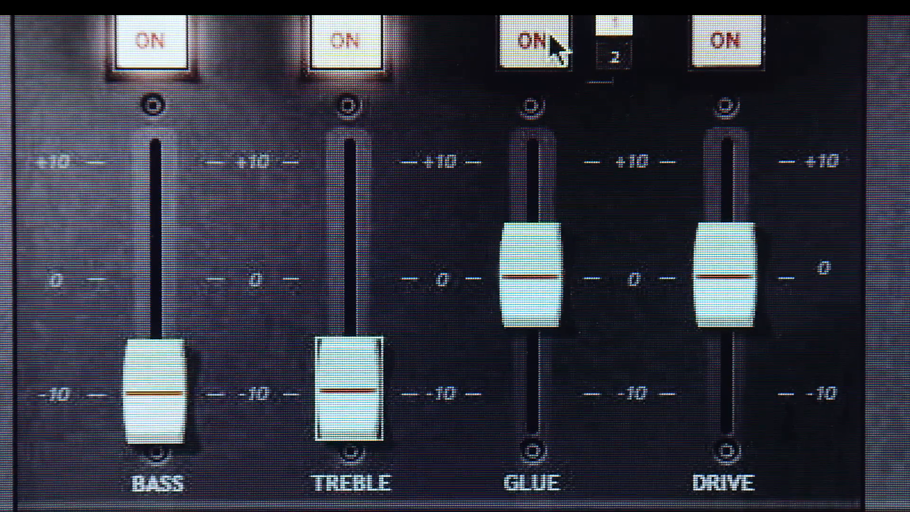
{"action": "left_click_drag", "start_coordinate": [352, 395], "coordinate": [348, 148]}
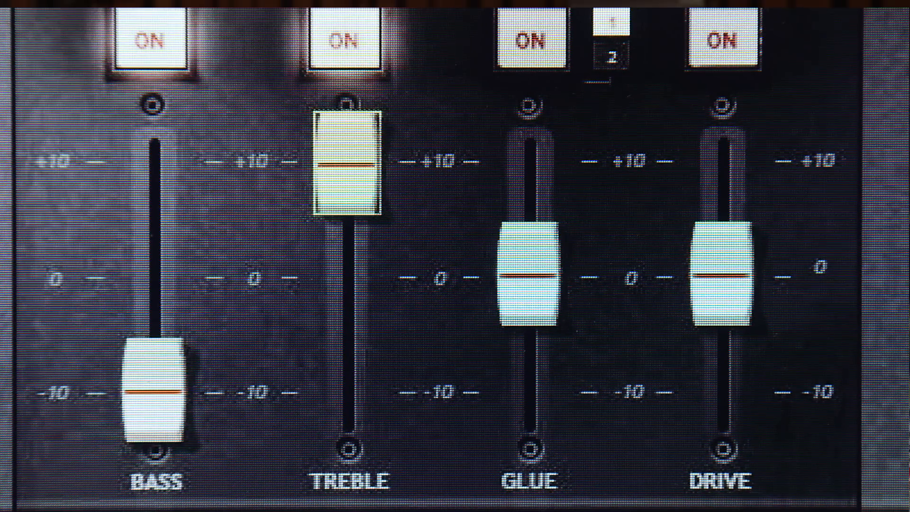
{"action": "left_click_drag", "start_coordinate": [727, 273], "coordinate": [658, 314]}
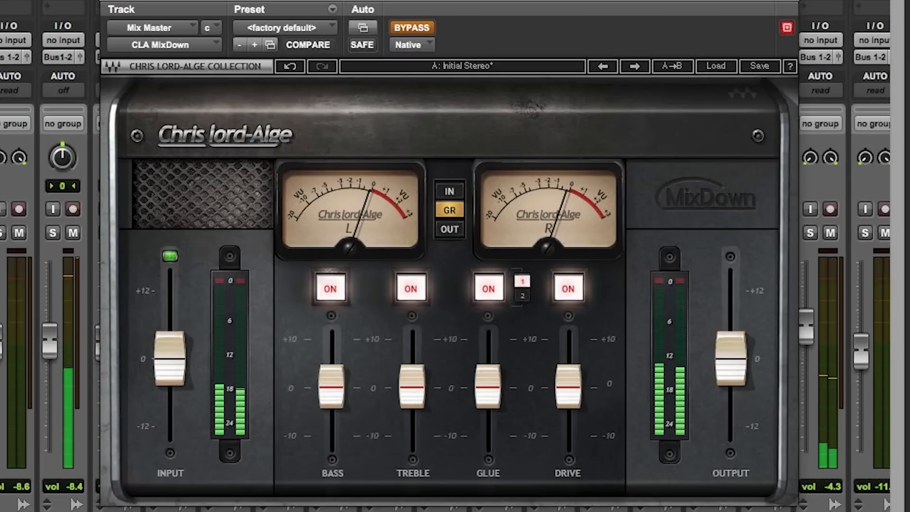
Disable Bypass so CLA MixDown processes the Mix Master track
{"action": "left_click", "coordinate": [411, 28]}
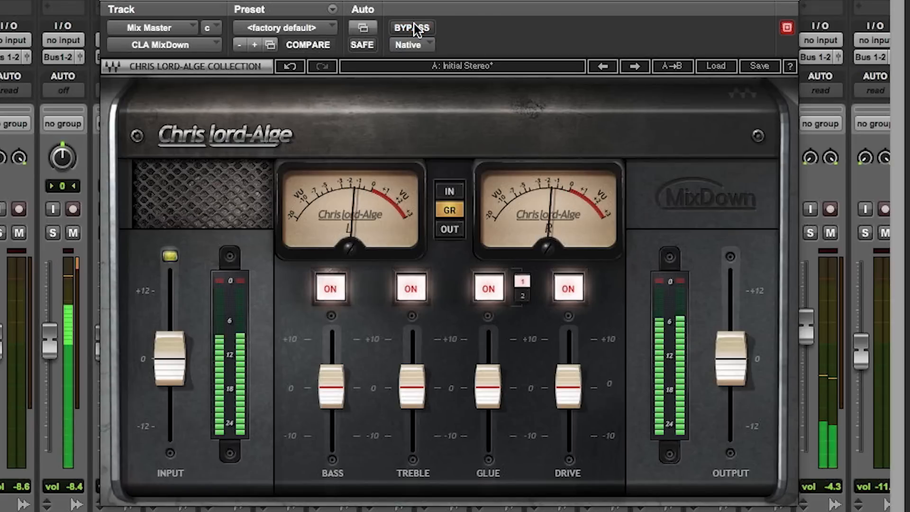
Sweep the Glue amount up to about +7, down to -10, then back to 0
{"action": "left_click", "coordinate": [411, 27]}
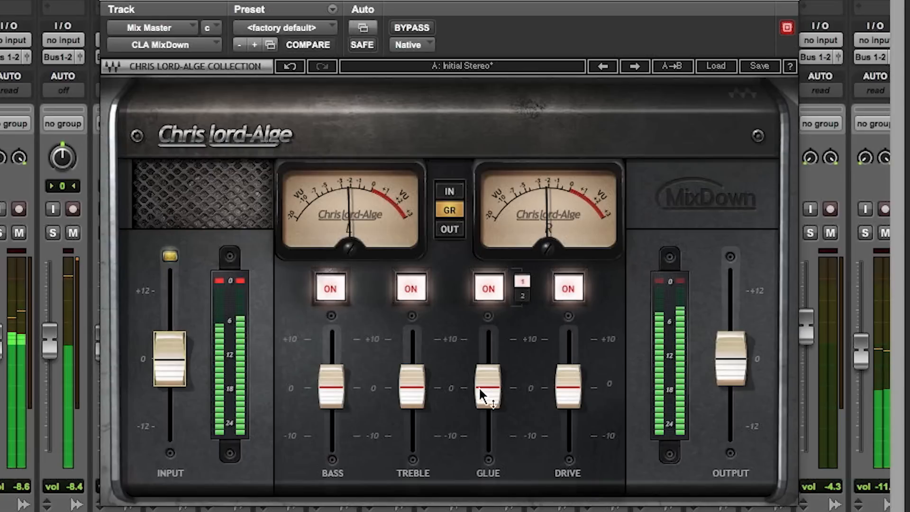
{"action": "left_click_drag", "start_coordinate": [487, 388], "coordinate": [487, 383]}
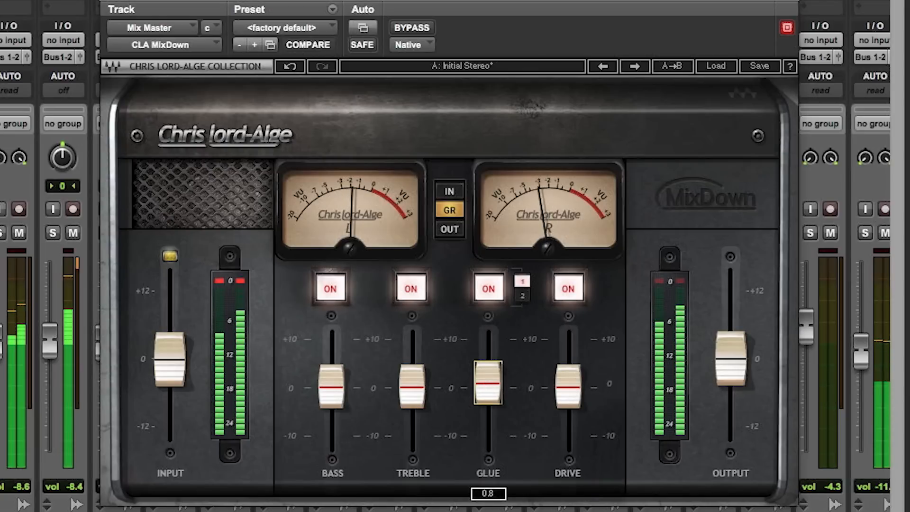
{"action": "left_click_drag", "start_coordinate": [488, 386], "coordinate": [488, 351]}
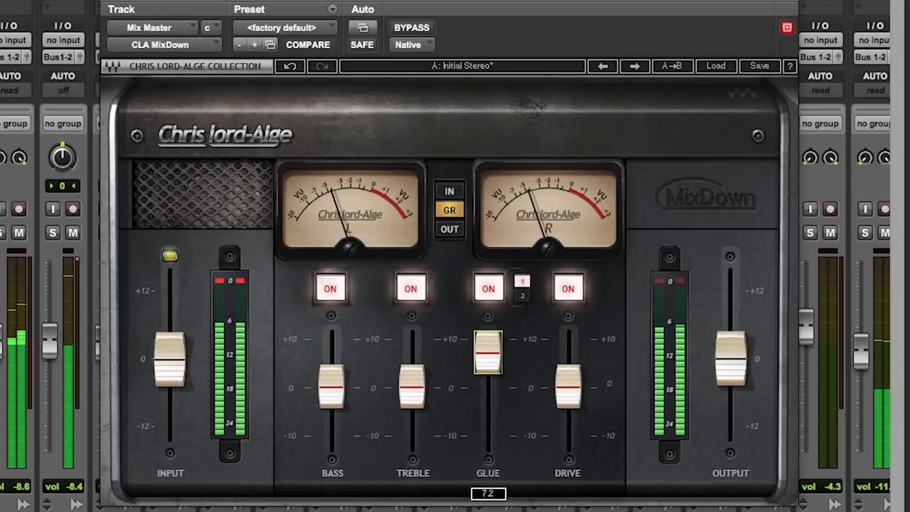
{"action": "left_click_drag", "start_coordinate": [487, 353], "coordinate": [488, 394]}
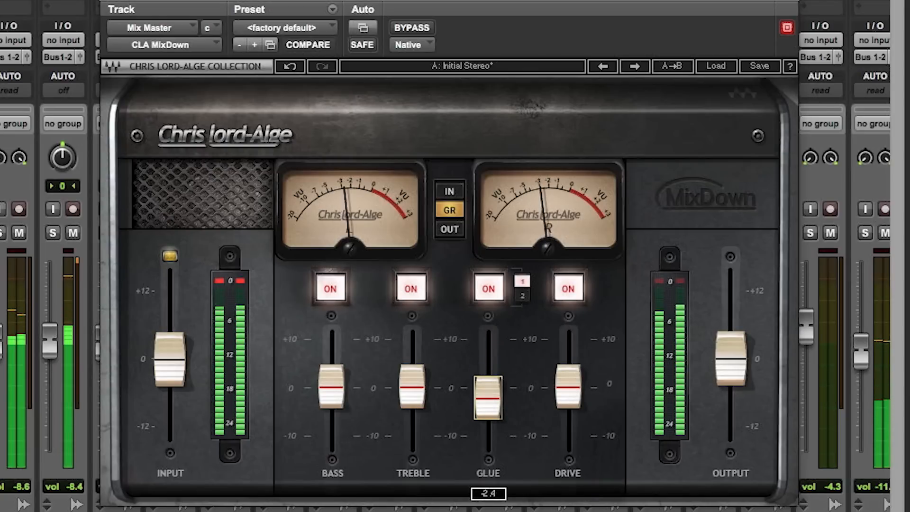
{"action": "left_click_drag", "start_coordinate": [488, 389], "coordinate": [488, 430]}
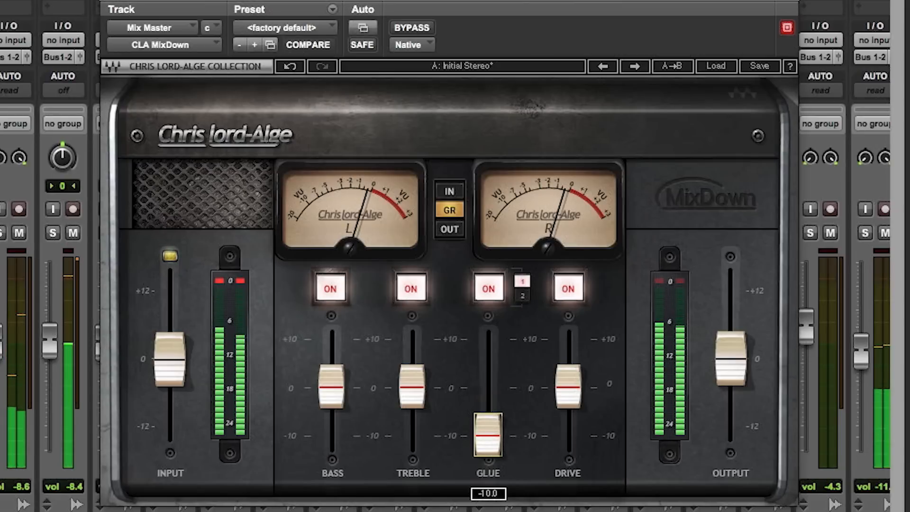
{"action": "left_click_drag", "start_coordinate": [487, 432], "coordinate": [487, 385]}
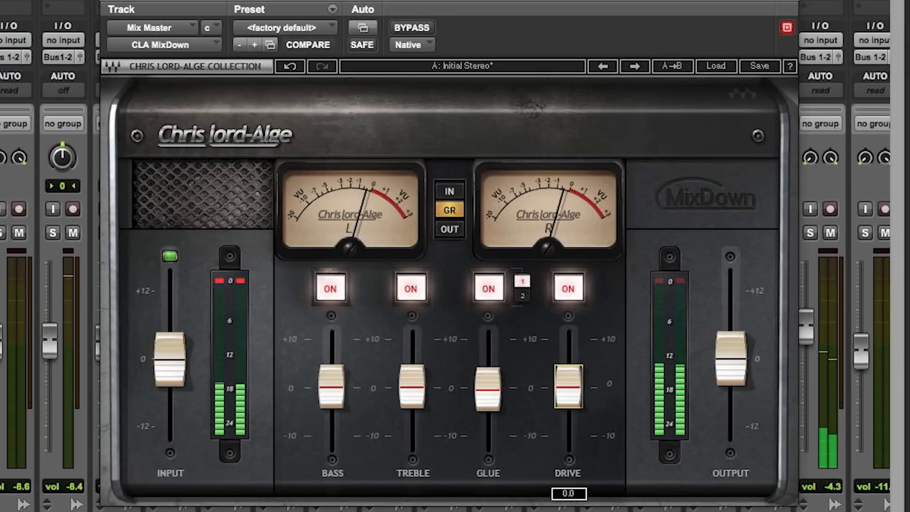
Sweep the Drive amount up past +6, down to -10, up to +10, then back near 0
{"action": "left_click_drag", "start_coordinate": [568, 388], "coordinate": [568, 358]}
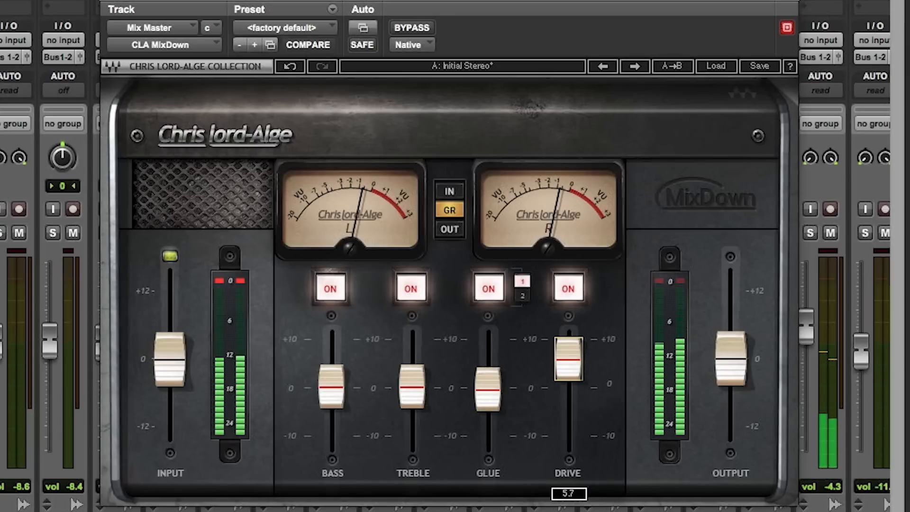
{"action": "left_click_drag", "start_coordinate": [569, 358], "coordinate": [568, 348]}
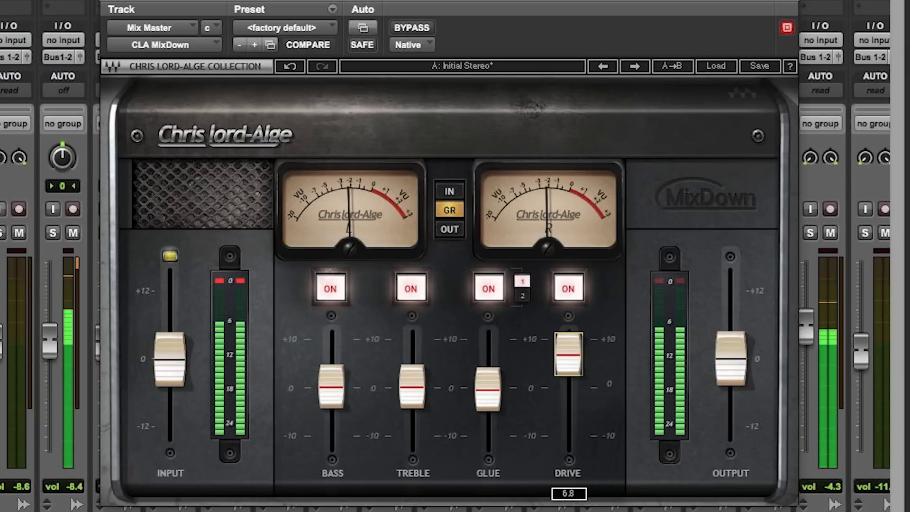
{"action": "left_click_drag", "start_coordinate": [568, 348], "coordinate": [567, 385]}
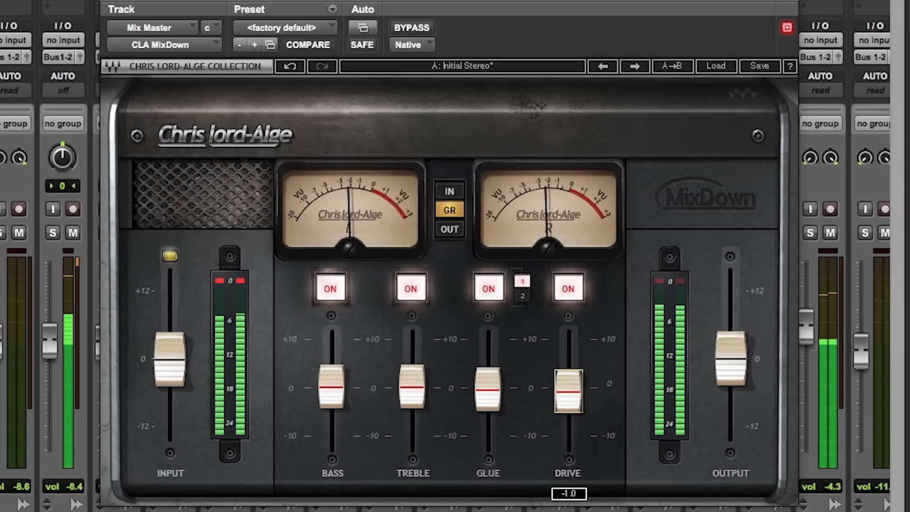
{"action": "left_click_drag", "start_coordinate": [567, 388], "coordinate": [567, 438]}
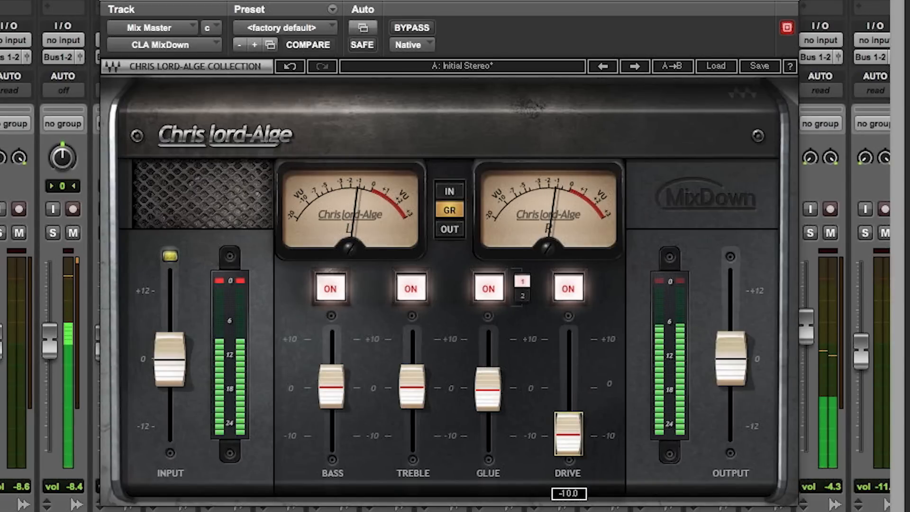
{"action": "left_click_drag", "start_coordinate": [568, 432], "coordinate": [567, 325]}
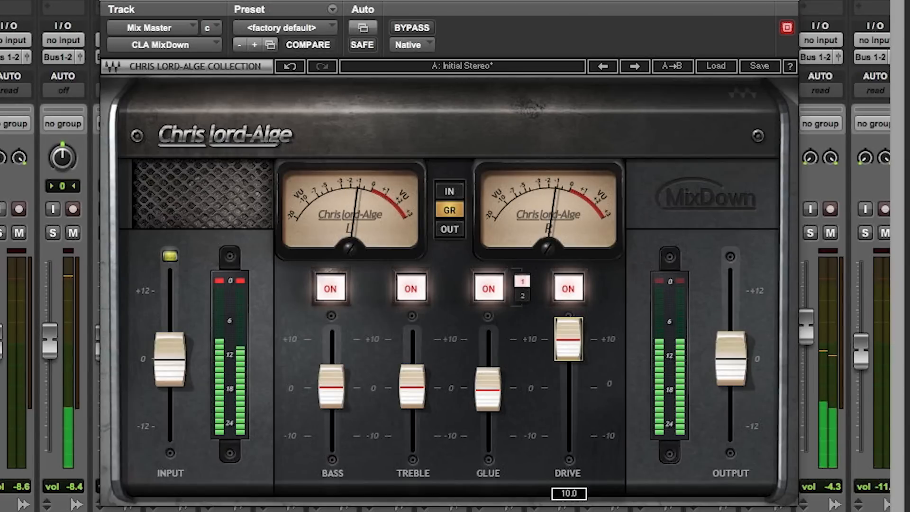
{"action": "left_click_drag", "start_coordinate": [567, 336], "coordinate": [567, 389]}
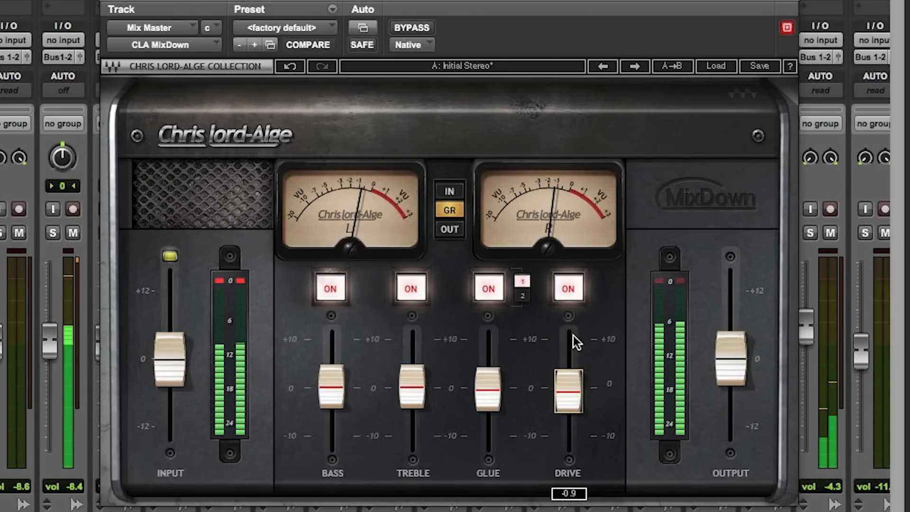
Toggle the Drive, Glue and Bass modules off and back on, leaving all four active
{"action": "left_click", "coordinate": [568, 288]}
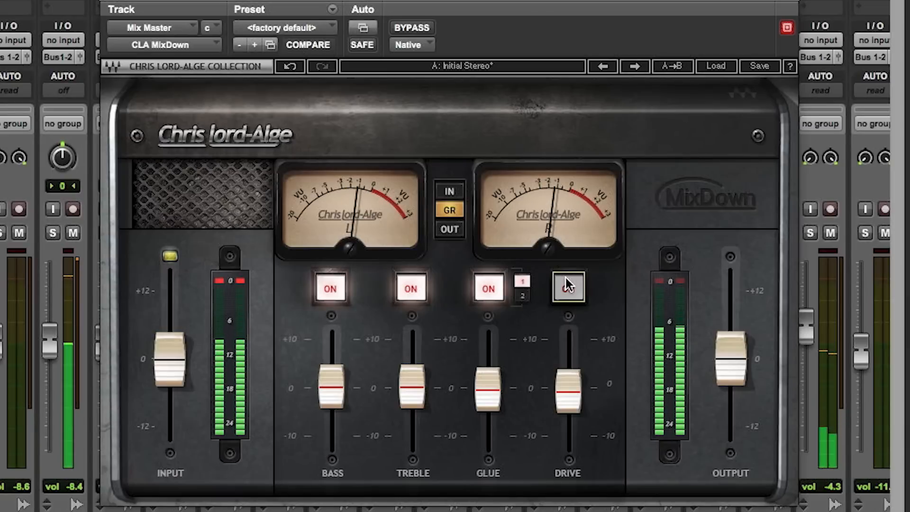
{"action": "left_click", "coordinate": [568, 288]}
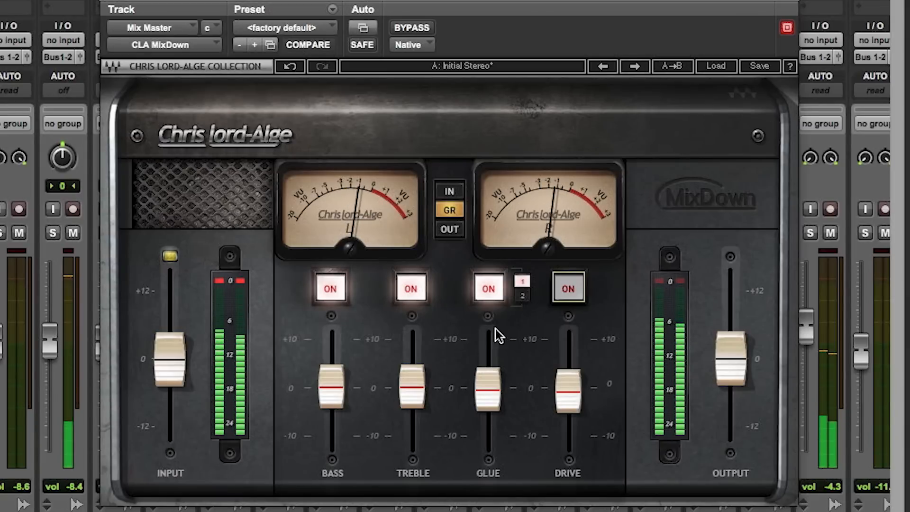
{"action": "left_click", "coordinate": [487, 288]}
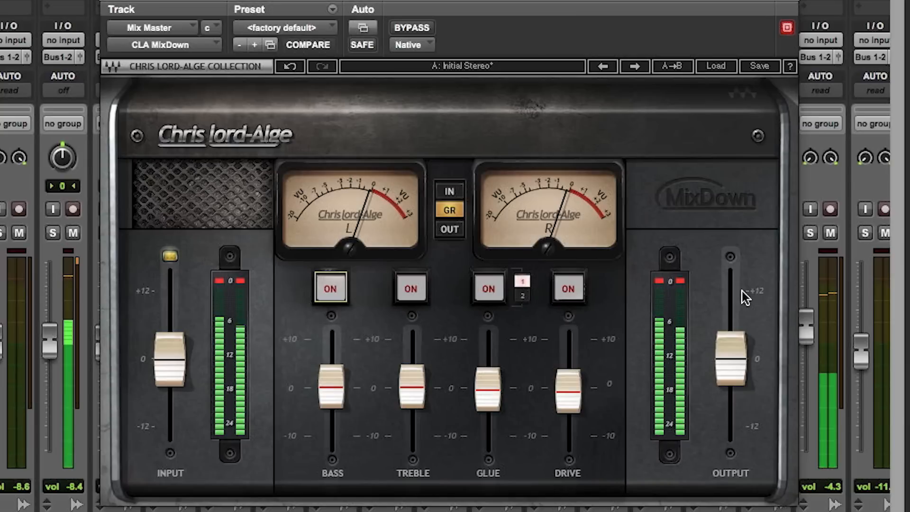
{"action": "left_click", "coordinate": [487, 288]}
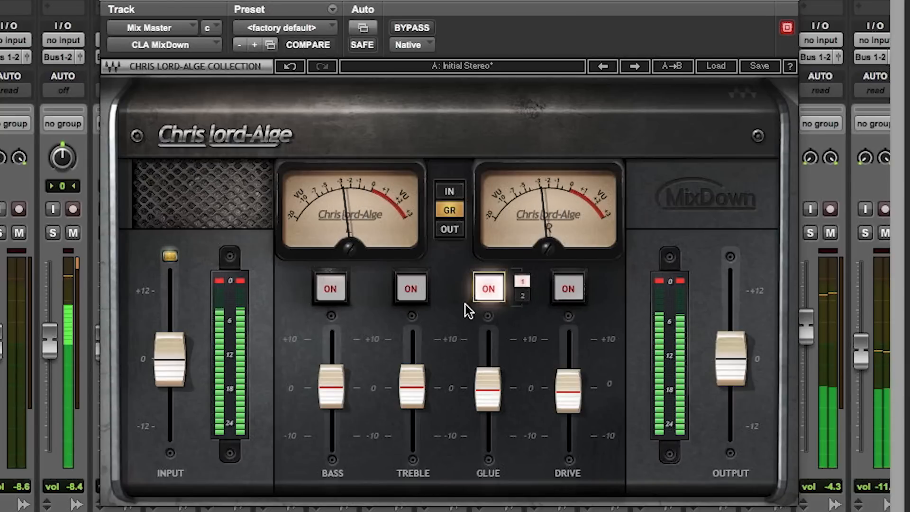
{"action": "left_click", "coordinate": [567, 288]}
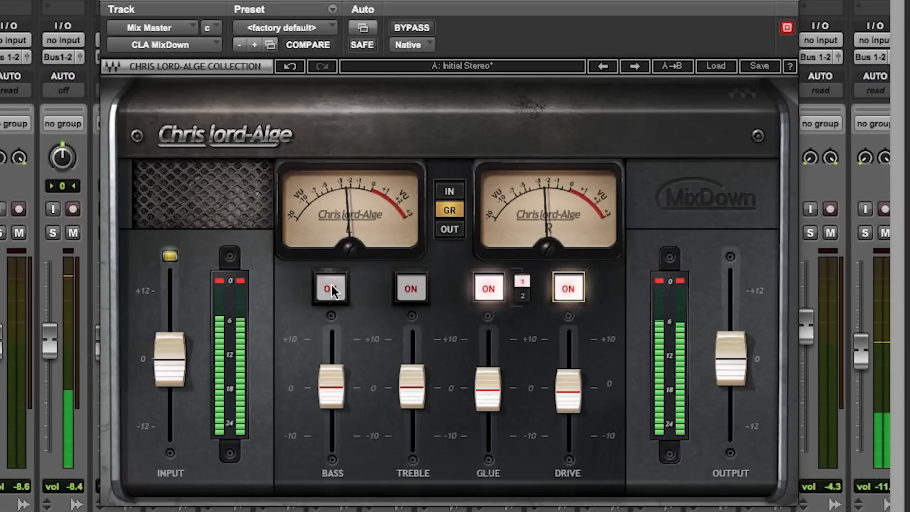
{"action": "left_click", "coordinate": [330, 288]}
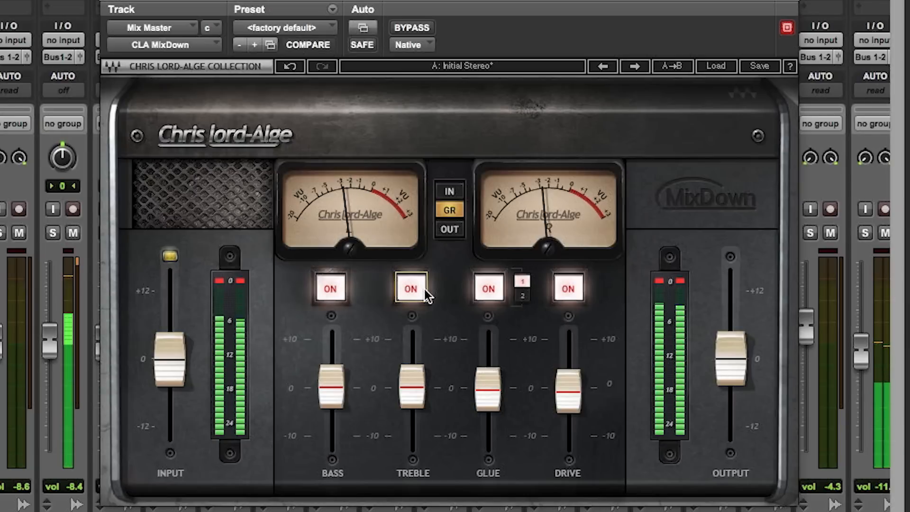
{"action": "mouse_move", "coordinate": [516, 316]}
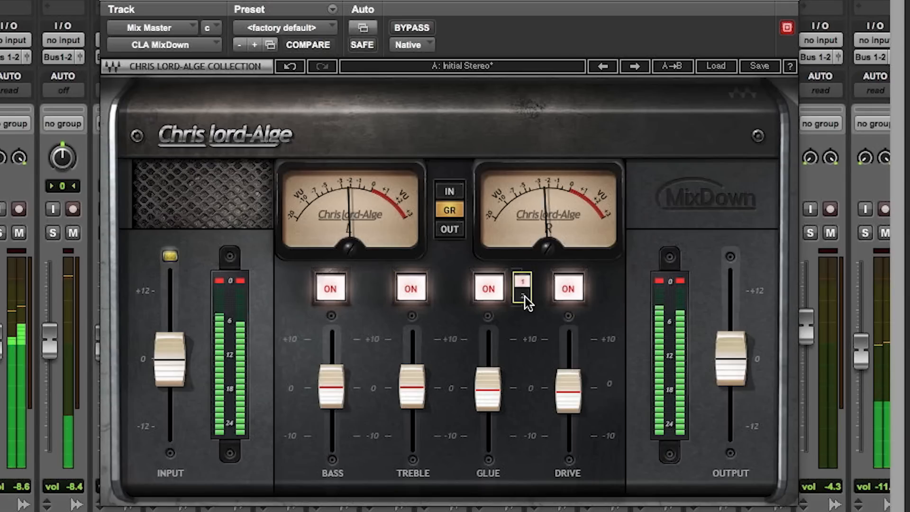
Switch Glue to its second mode and turn the Treble and Drive modules off
{"action": "left_click", "coordinate": [521, 293]}
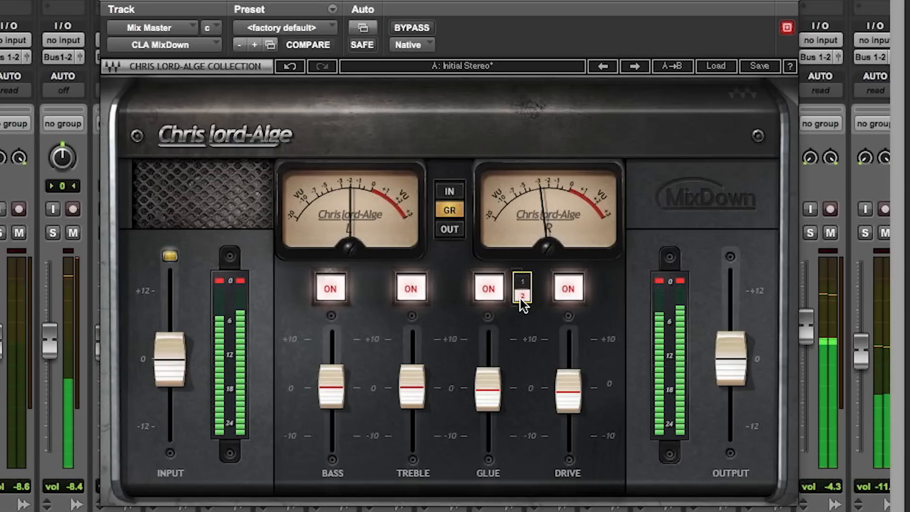
{"action": "left_click", "coordinate": [411, 288]}
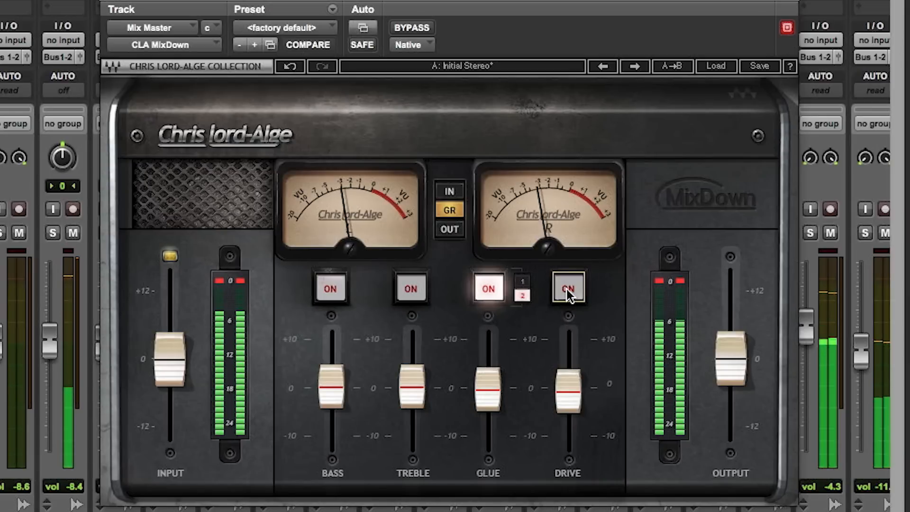
{"action": "left_click", "coordinate": [567, 288]}
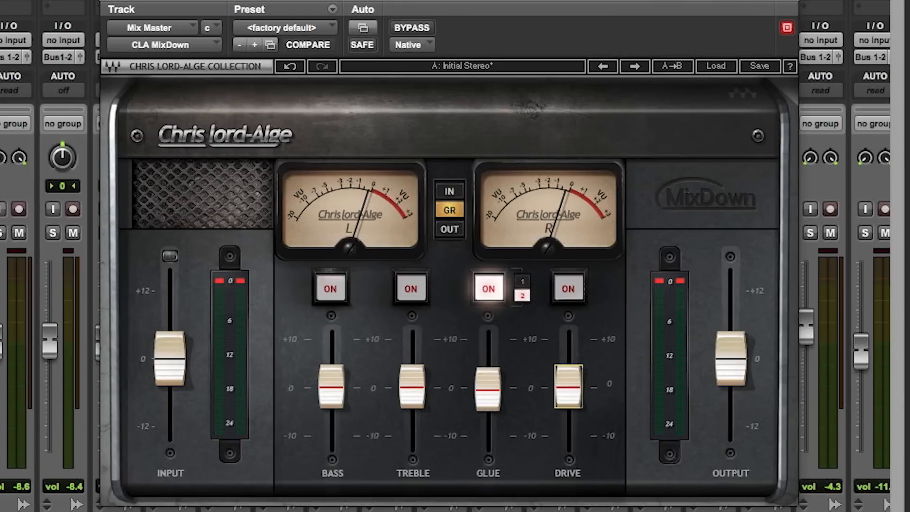
{"action": "left_click", "coordinate": [332, 387]}
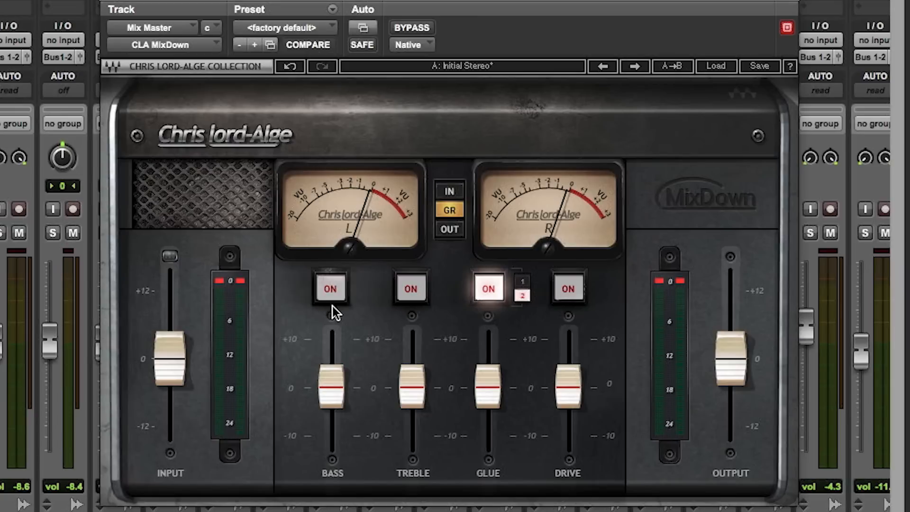
{"action": "left_click", "coordinate": [331, 288]}
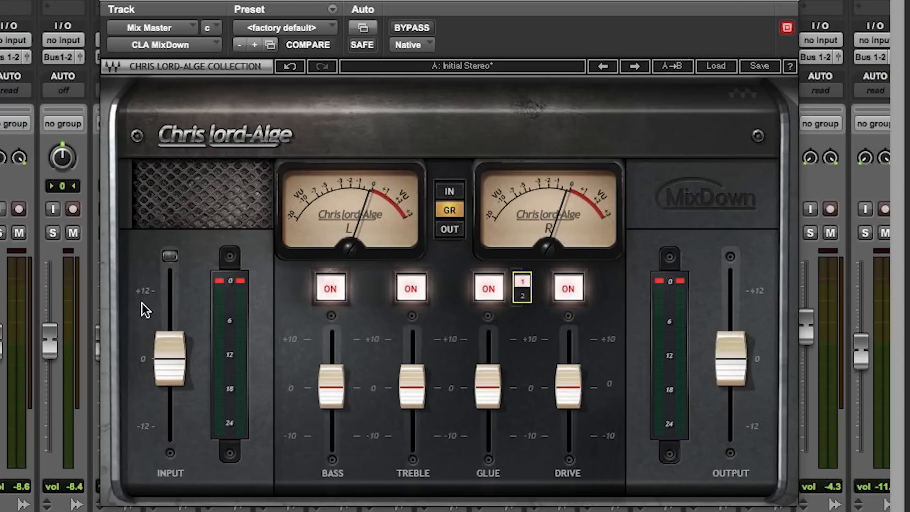
{"action": "mouse_move", "coordinate": [133, 348]}
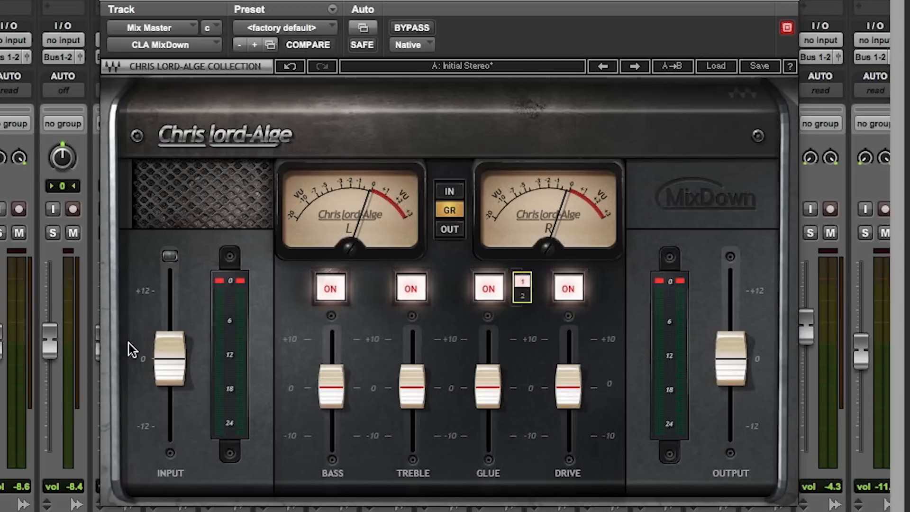
{"action": "mouse_move", "coordinate": [550, 437]}
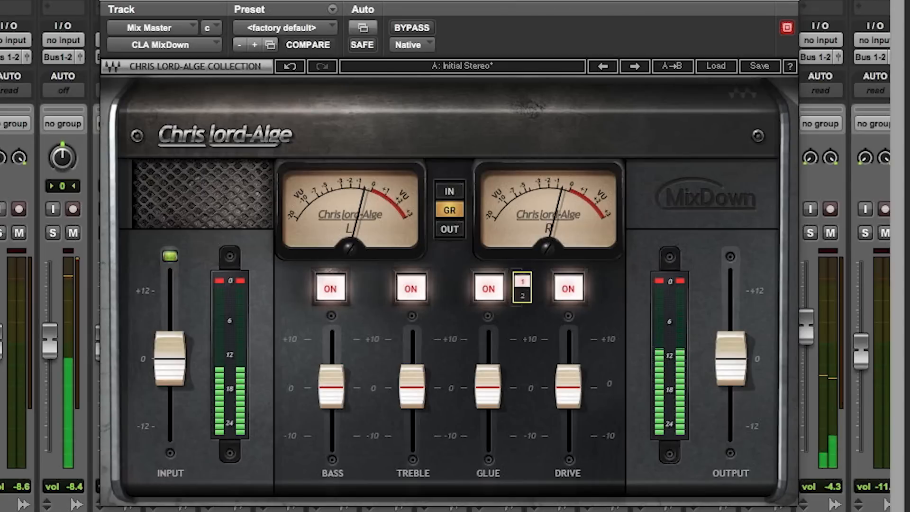
{"action": "mouse_move", "coordinate": [598, 114]}
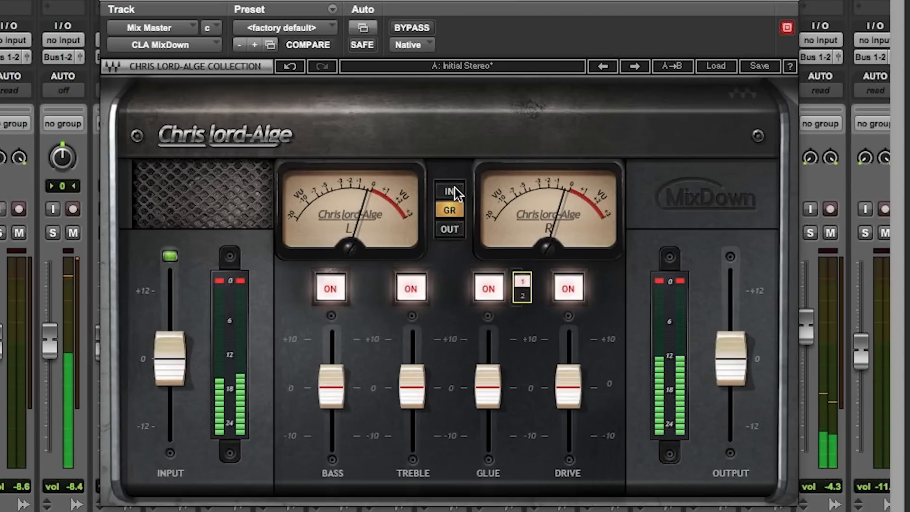
{"action": "left_click", "coordinate": [448, 190]}
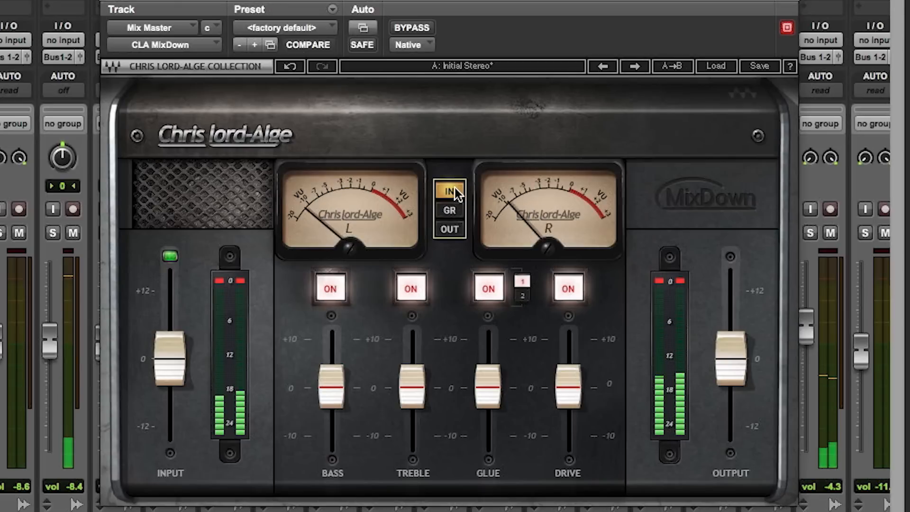
{"action": "left_click", "coordinate": [449, 211]}
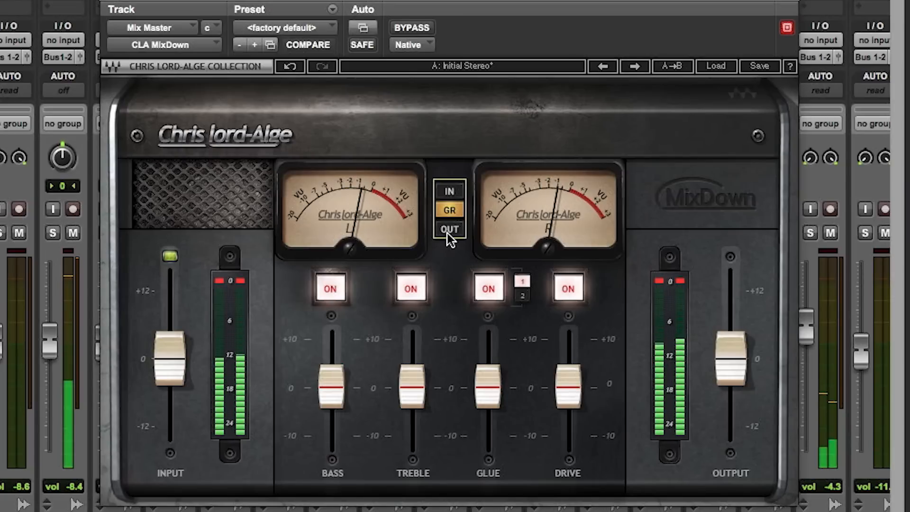
{"action": "left_click", "coordinate": [450, 229]}
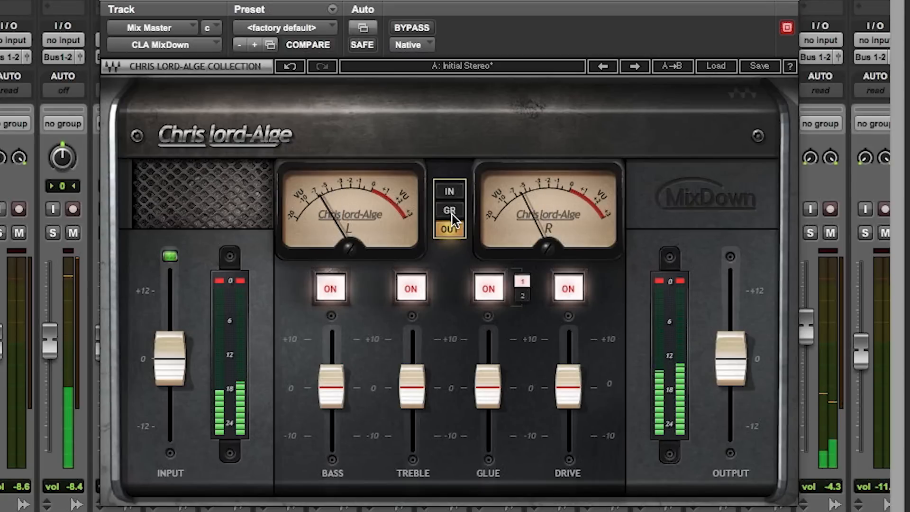
{"action": "left_click", "coordinate": [448, 211]}
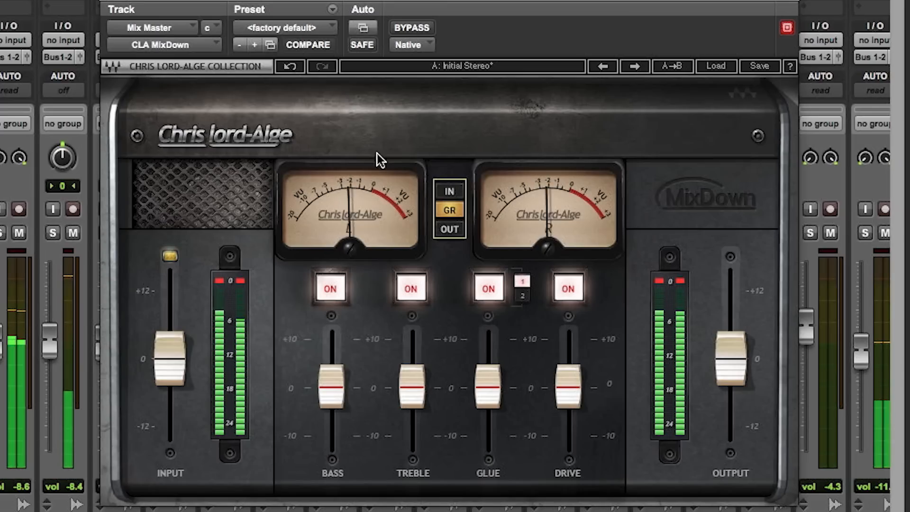
Cycle the meters through input and output level, ending on gain reduction
{"action": "left_click", "coordinate": [448, 191]}
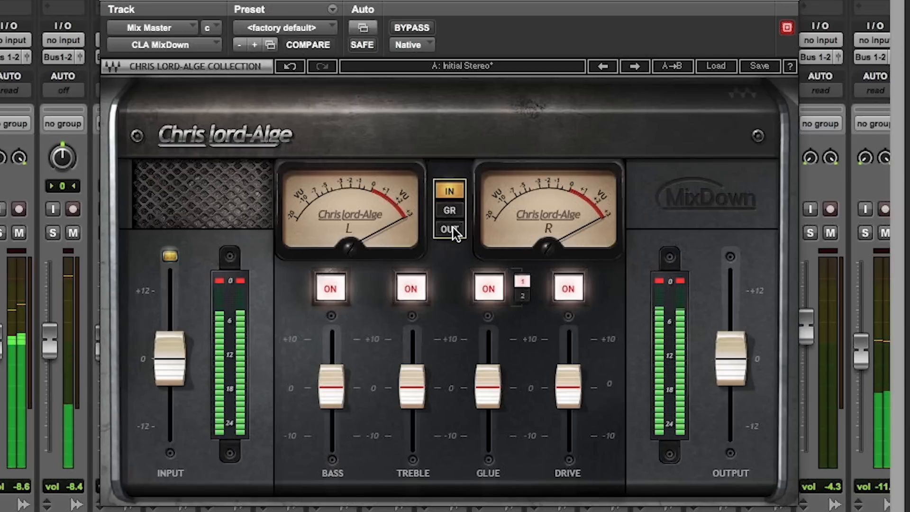
{"action": "left_click", "coordinate": [449, 228]}
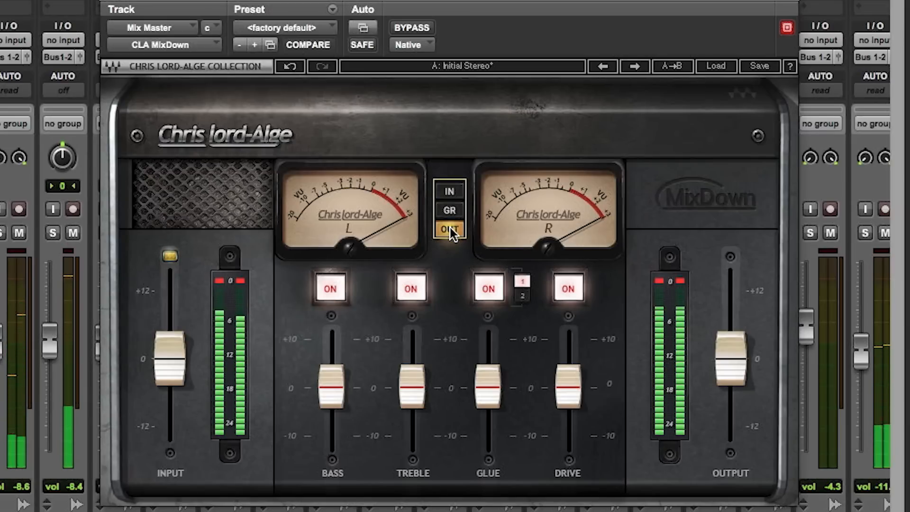
{"action": "left_click", "coordinate": [448, 210]}
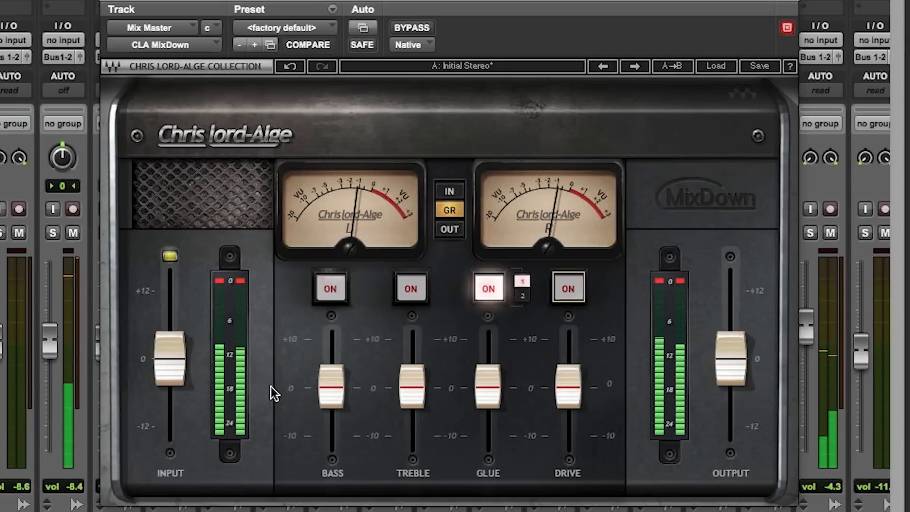
Toggle the Treble, Bass and Drive module ON buttons and nudge the Drive fader up
{"action": "left_click", "coordinate": [411, 288]}
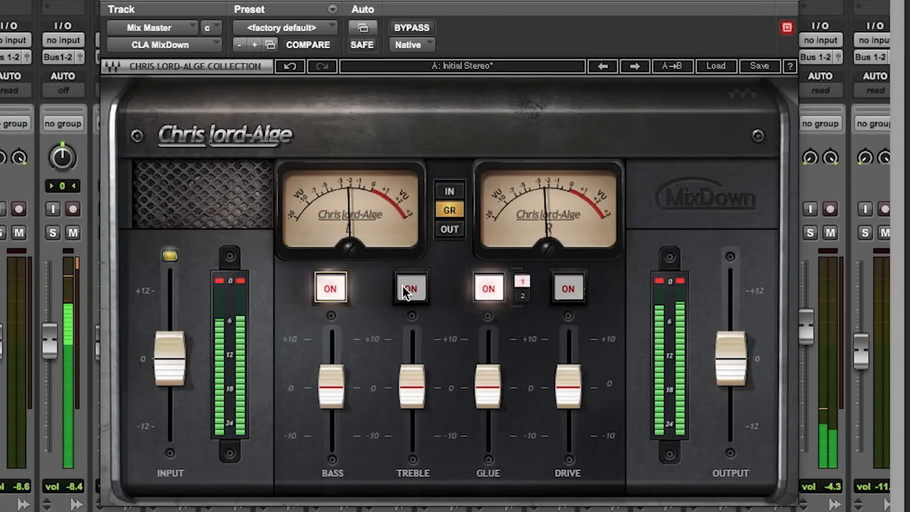
{"action": "left_click", "coordinate": [410, 288]}
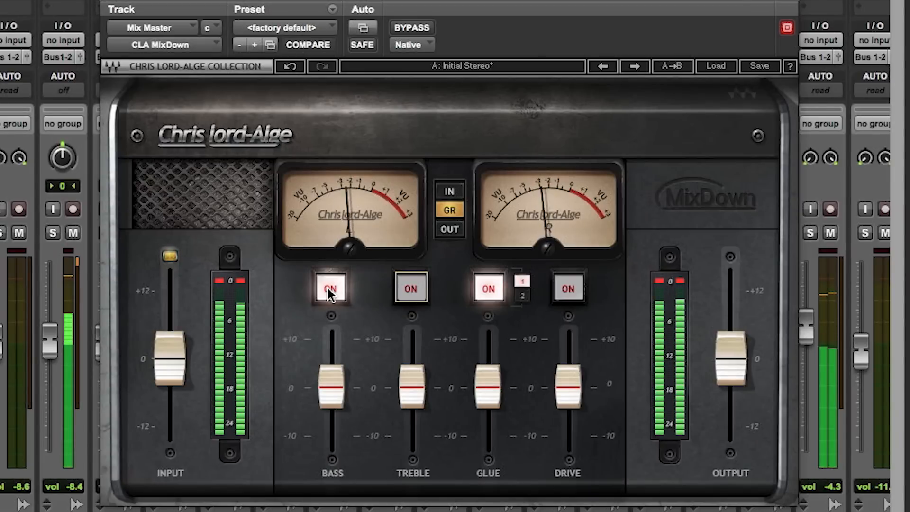
{"action": "left_click", "coordinate": [330, 288]}
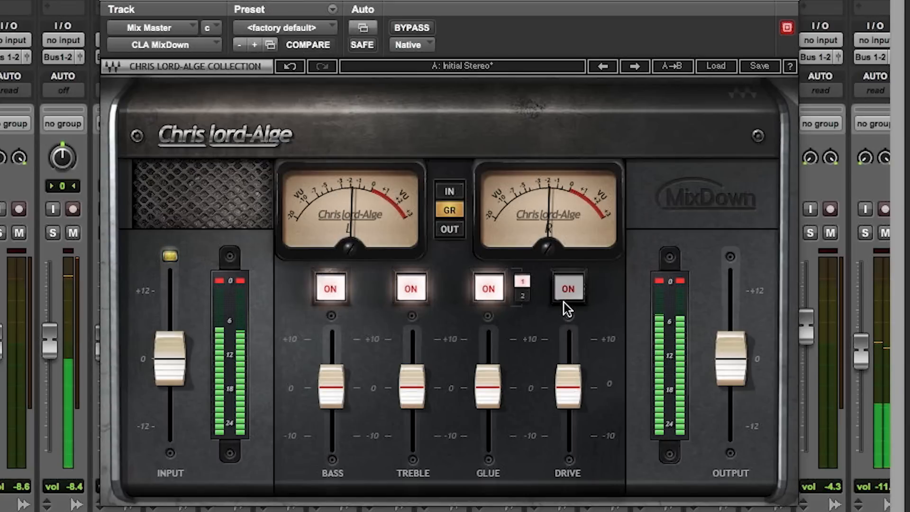
{"action": "left_click", "coordinate": [566, 289]}
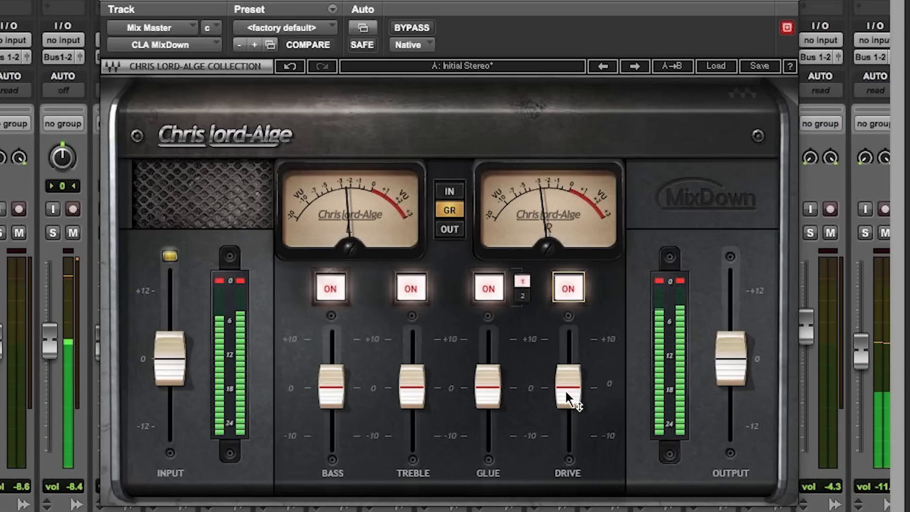
{"action": "left_click_drag", "start_coordinate": [567, 387], "coordinate": [568, 339]}
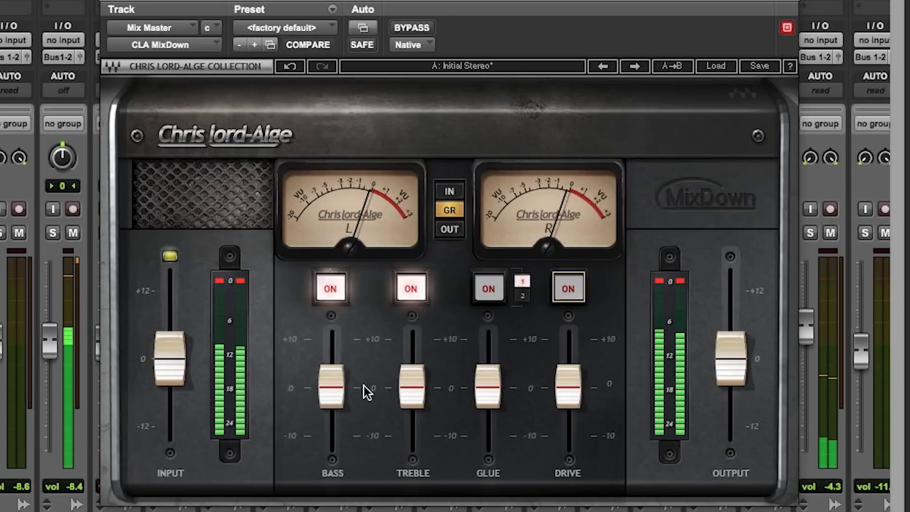
Sweep the Bass down to about -10, up to +10, then back to zero
{"action": "left_click_drag", "start_coordinate": [331, 388], "coordinate": [331, 434]}
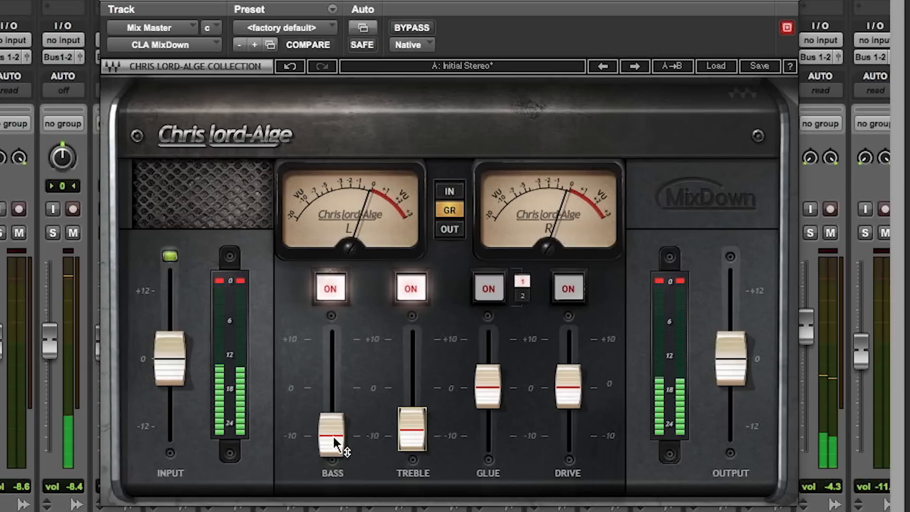
{"action": "left_click_drag", "start_coordinate": [332, 435], "coordinate": [331, 339]}
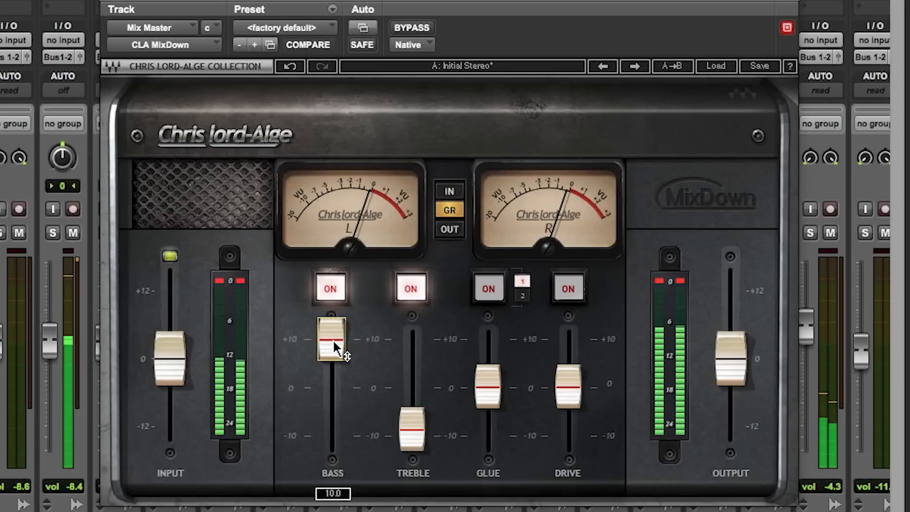
{"action": "left_click_drag", "start_coordinate": [331, 345], "coordinate": [329, 336]}
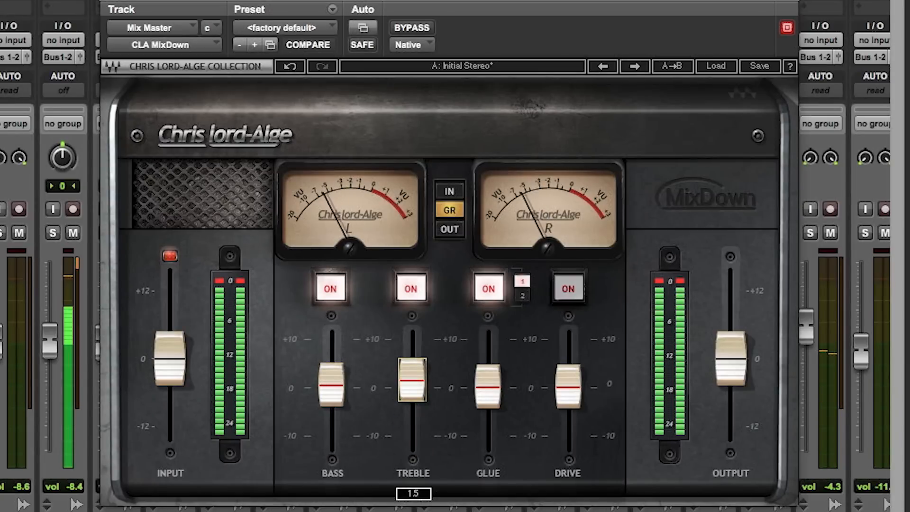
Raise the Treble through about 7.6 up to +10
{"action": "left_click_drag", "start_coordinate": [411, 377], "coordinate": [411, 347]}
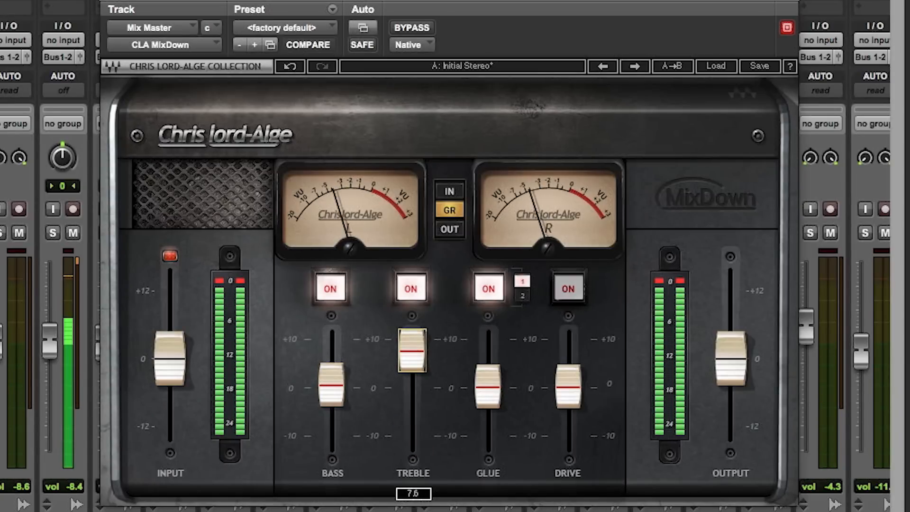
{"action": "left_click_drag", "start_coordinate": [413, 358], "coordinate": [412, 338]}
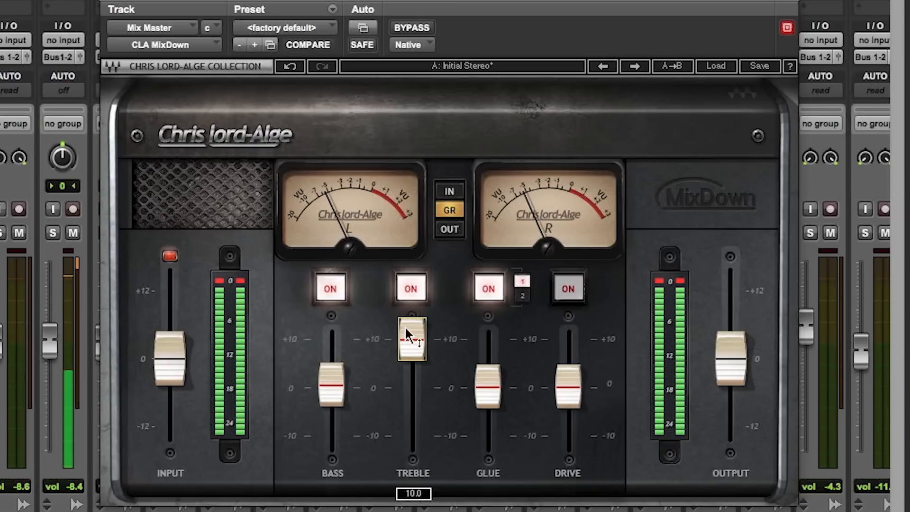
{"action": "left_click_drag", "start_coordinate": [410, 348], "coordinate": [411, 325]}
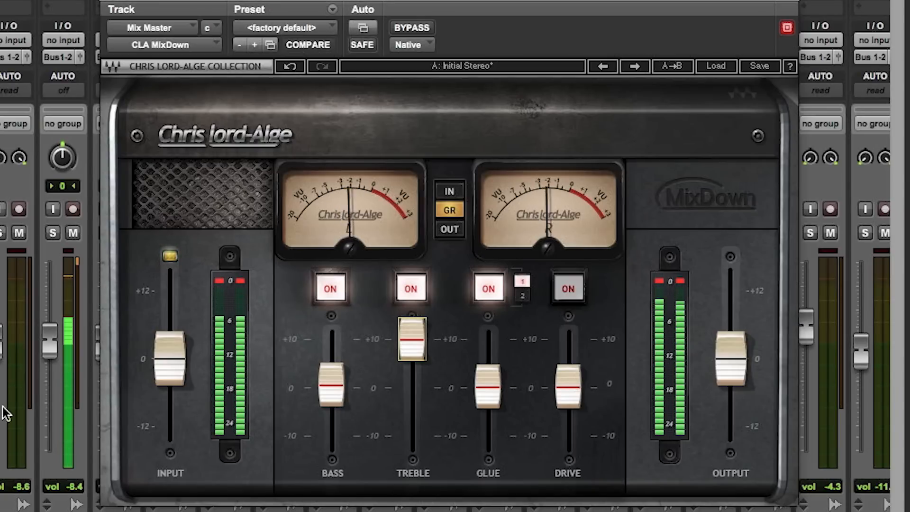
Return the Treble to zero so all four module faders sit at 0
{"action": "left_click_drag", "start_coordinate": [412, 334], "coordinate": [413, 339]}
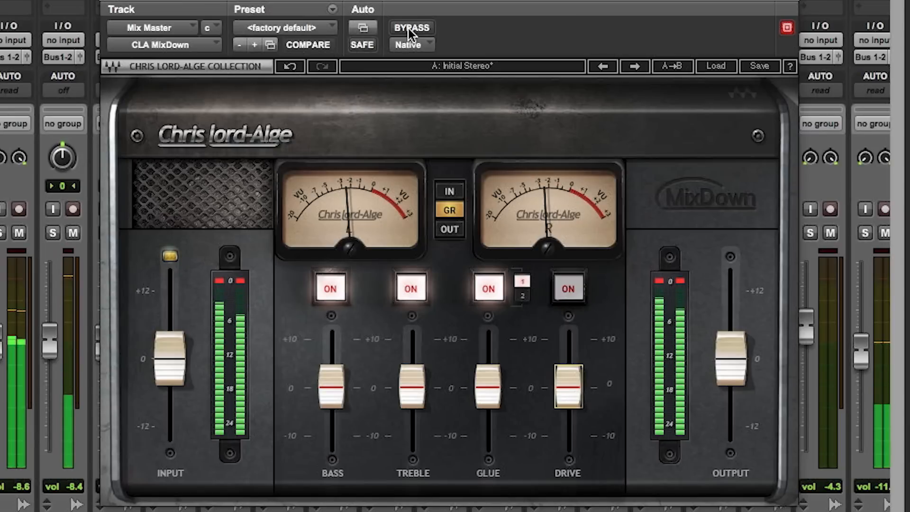
Compare with bypass, re-engage the plug-in, and raise Treble to about +5.2
{"action": "left_click", "coordinate": [410, 27]}
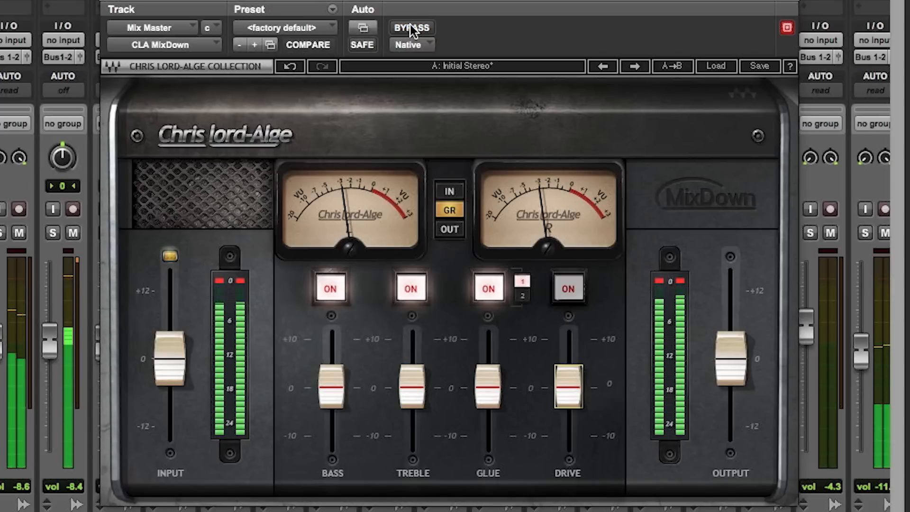
{"action": "left_click", "coordinate": [412, 27]}
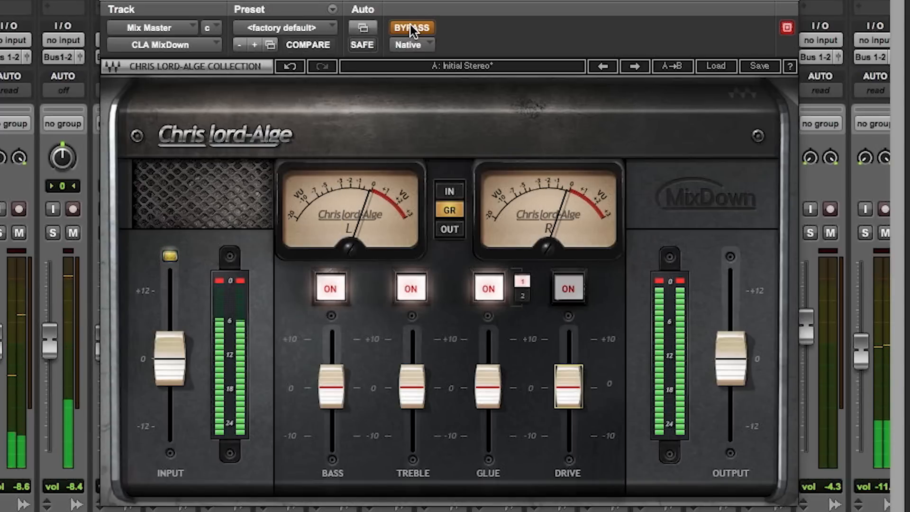
{"action": "left_click_drag", "start_coordinate": [412, 388], "coordinate": [412, 360]}
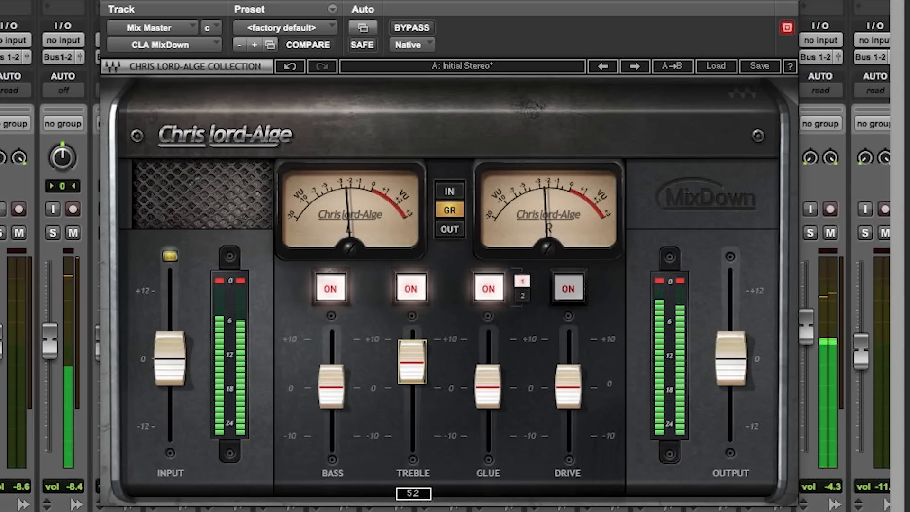
Push Drive to about +6.6, then return Drive and Treble faders to zero
{"action": "left_click_drag", "start_coordinate": [412, 376], "coordinate": [412, 355]}
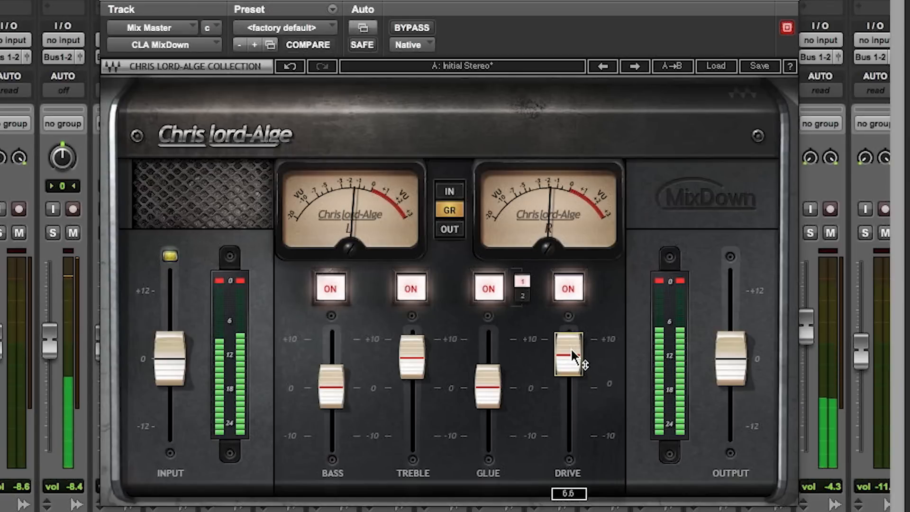
{"action": "left_click_drag", "start_coordinate": [568, 357], "coordinate": [568, 342]}
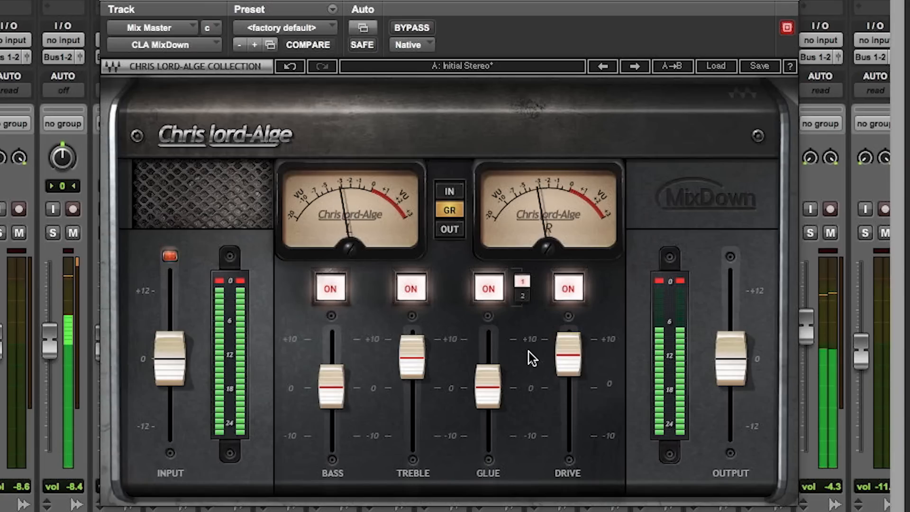
{"action": "left_click_drag", "start_coordinate": [410, 347], "coordinate": [410, 388]}
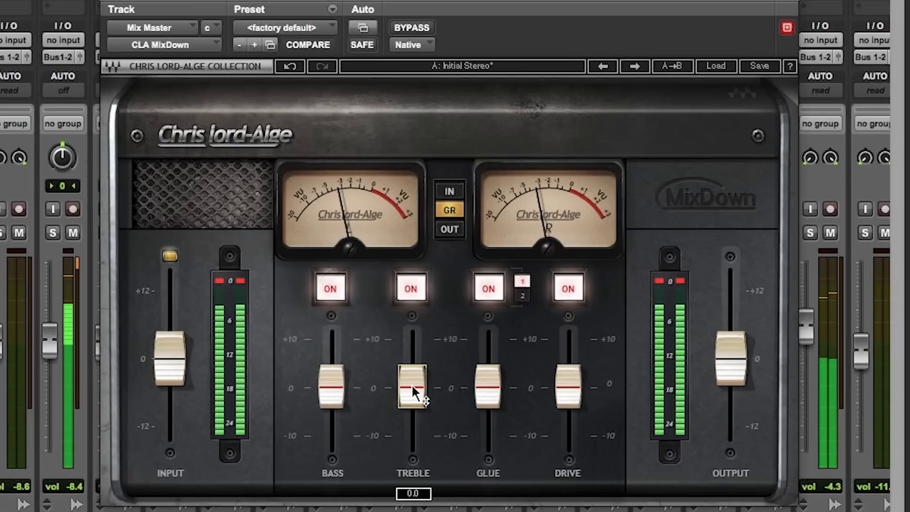